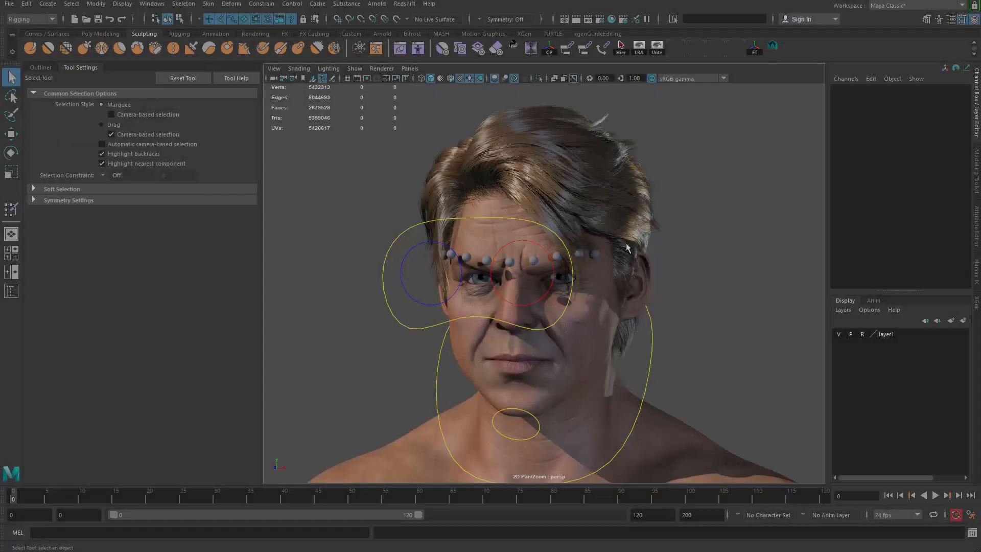
- Zoom onto the brow, open the Outliner and select ribbon_eyebrow for isolated viewing
{"action": "left_click_drag", "start_coordinate": [626, 247], "coordinate": [612, 209]}
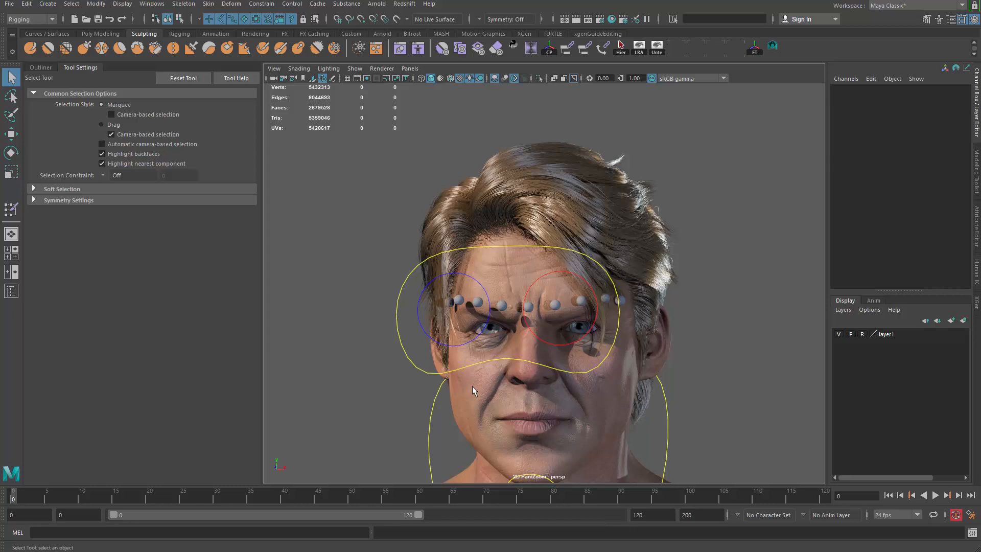
{"action": "left_click_drag", "start_coordinate": [472, 391], "coordinate": [499, 327]}
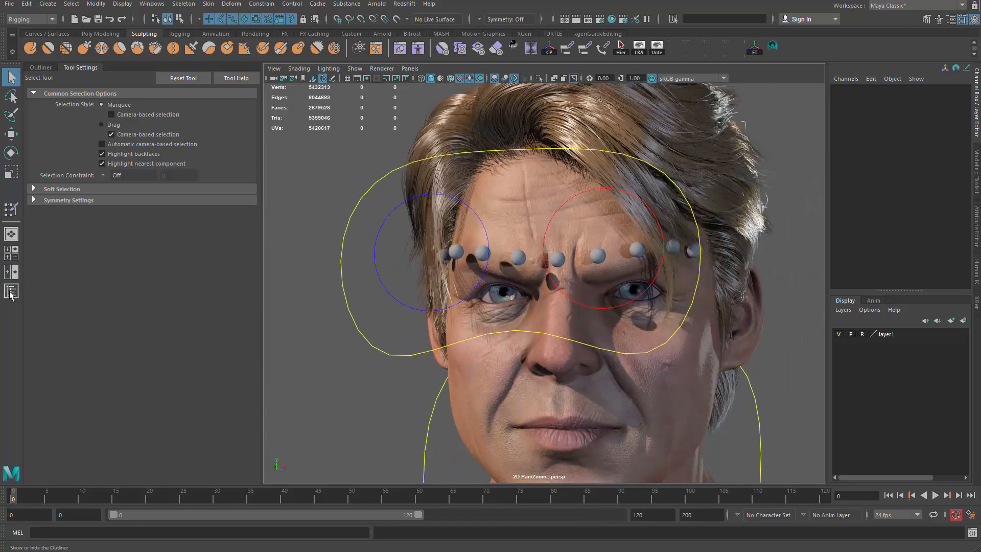
{"action": "left_click", "coordinate": [40, 67]}
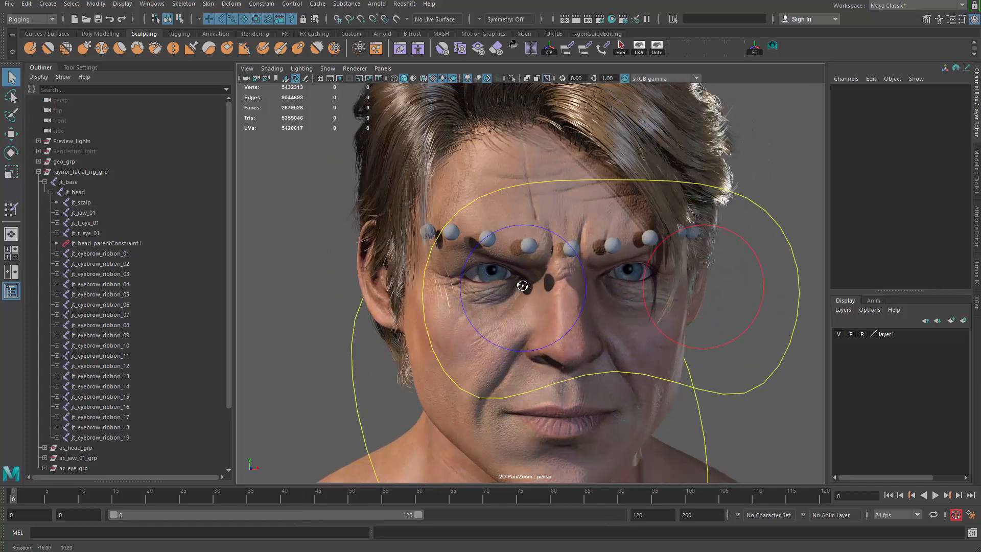
{"action": "left_click_drag", "start_coordinate": [522, 286], "coordinate": [485, 277]}
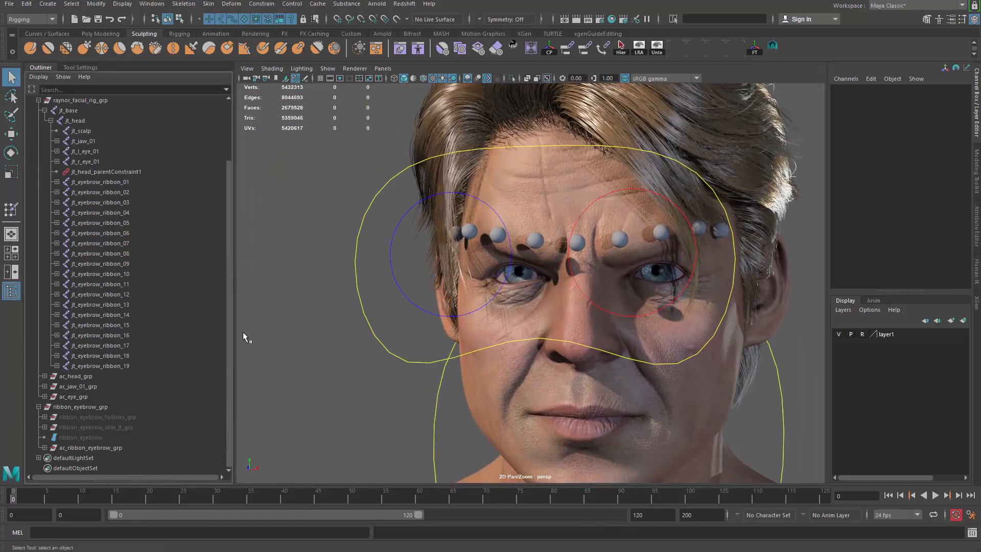
{"action": "left_click", "coordinate": [80, 437]}
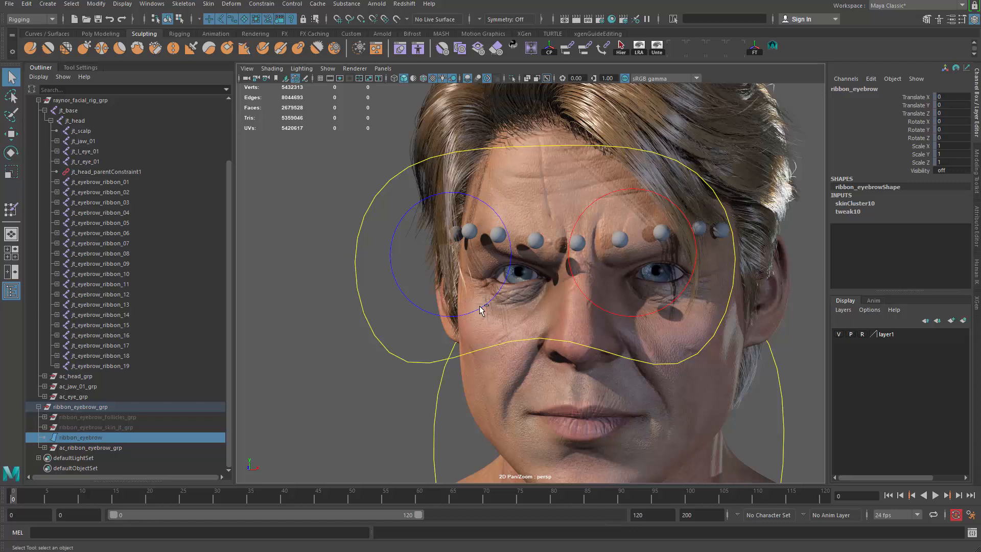
{"action": "mouse_move", "coordinate": [546, 260]}
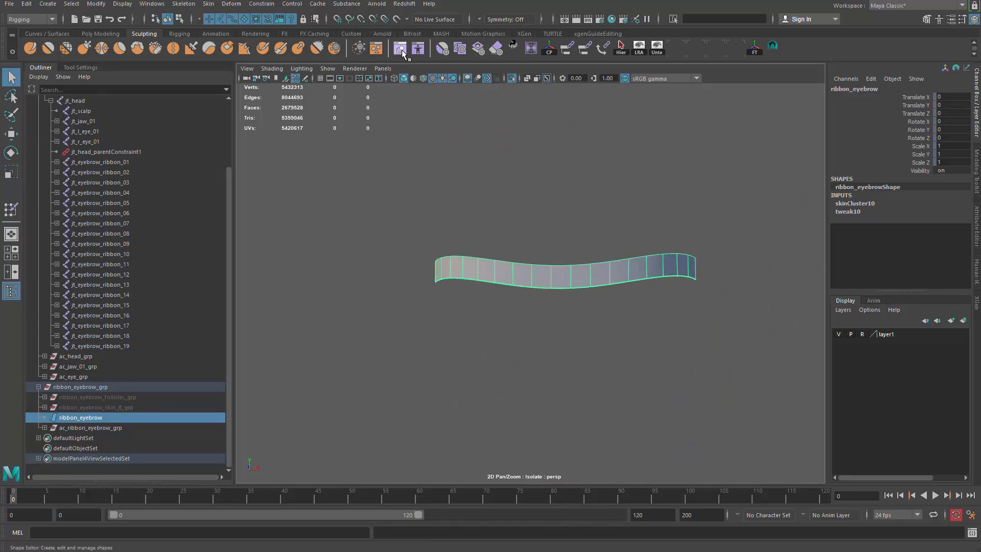
- Create a blend shape on ribbon_eyebrow in the Shape Editor and add a first target in edit mode
{"action": "left_click", "coordinate": [401, 49]}
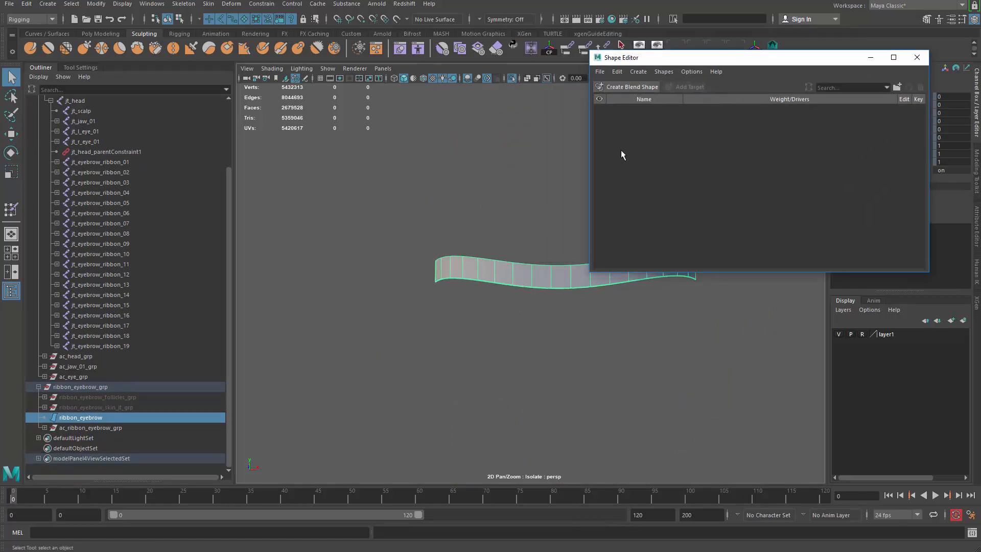
{"action": "left_click", "coordinate": [626, 87]}
{"action": "type", "text": "ribbon_blsps"}
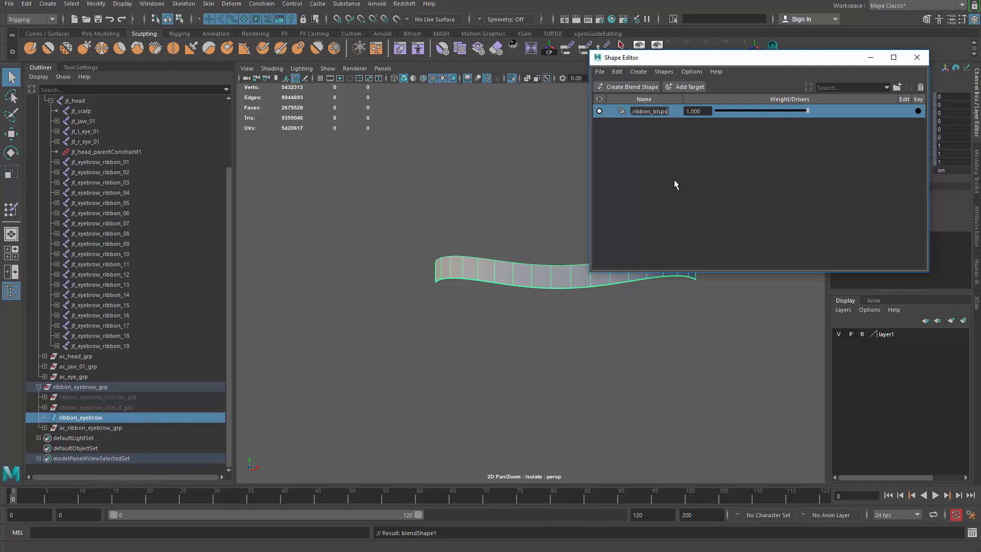
{"action": "left_click", "coordinate": [685, 87]}
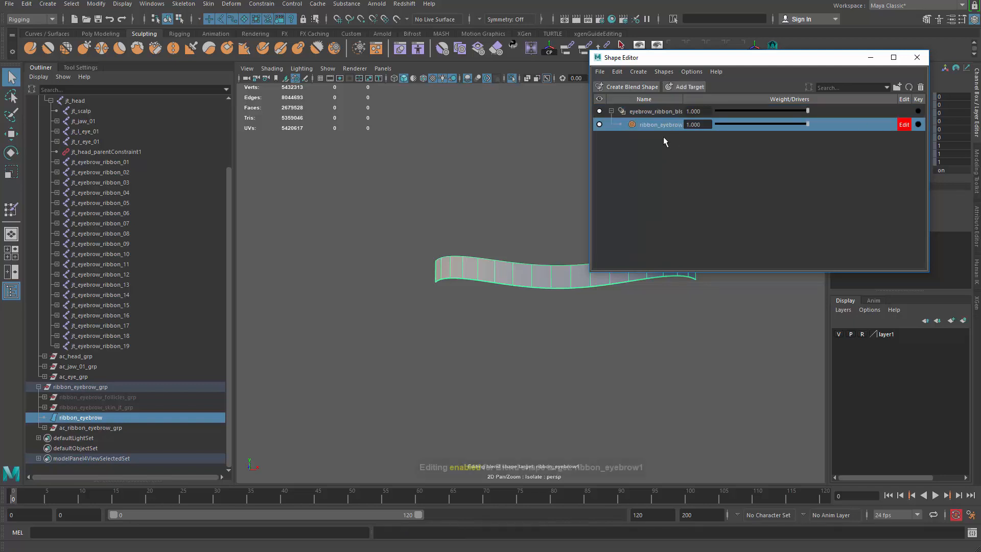
- Rename the target ribbon_eyebrow_up and lift the ribbon points upward into a raised brow
{"action": "double_click", "coordinate": [661, 124]}
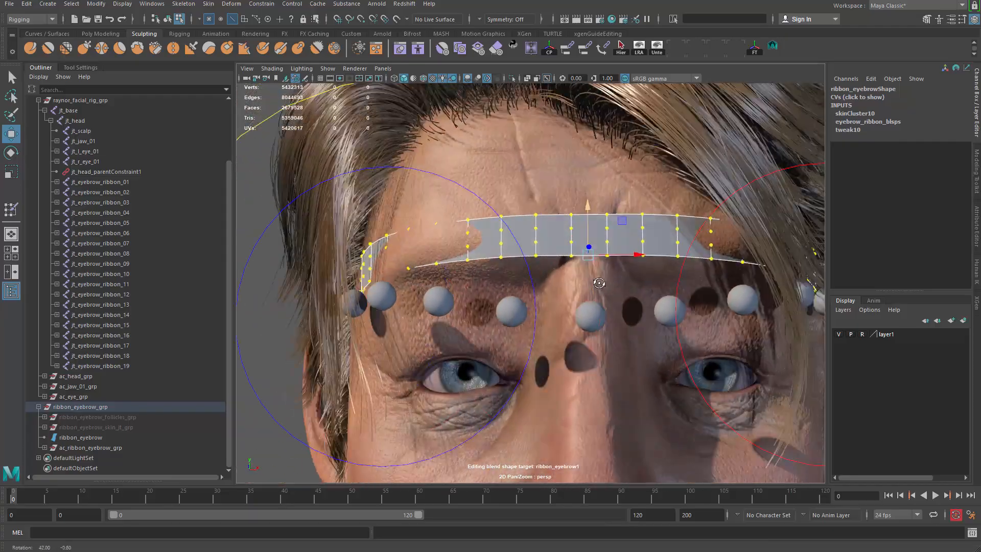
{"action": "left_click_drag", "start_coordinate": [598, 283], "coordinate": [559, 234]}
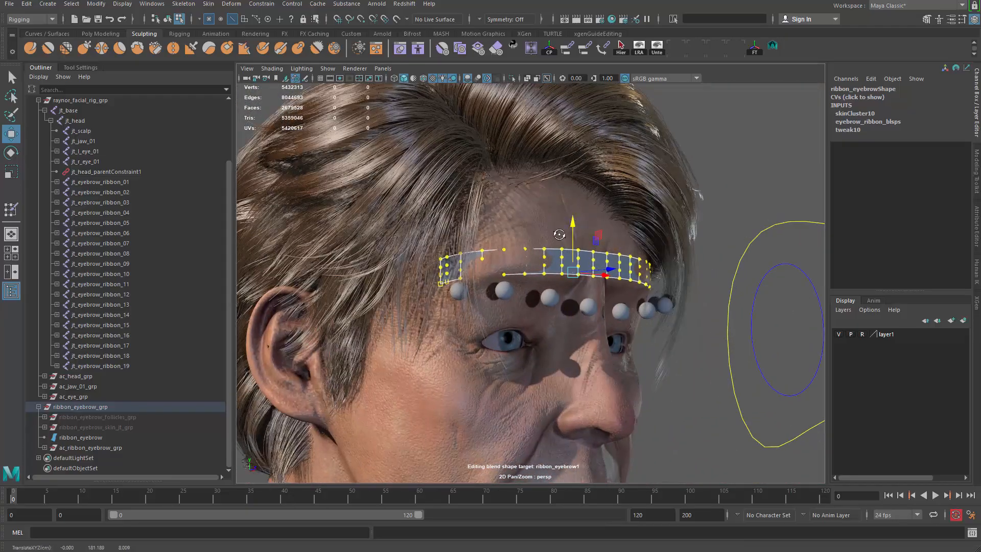
{"action": "left_click_drag", "start_coordinate": [556, 282], "coordinate": [457, 266]}
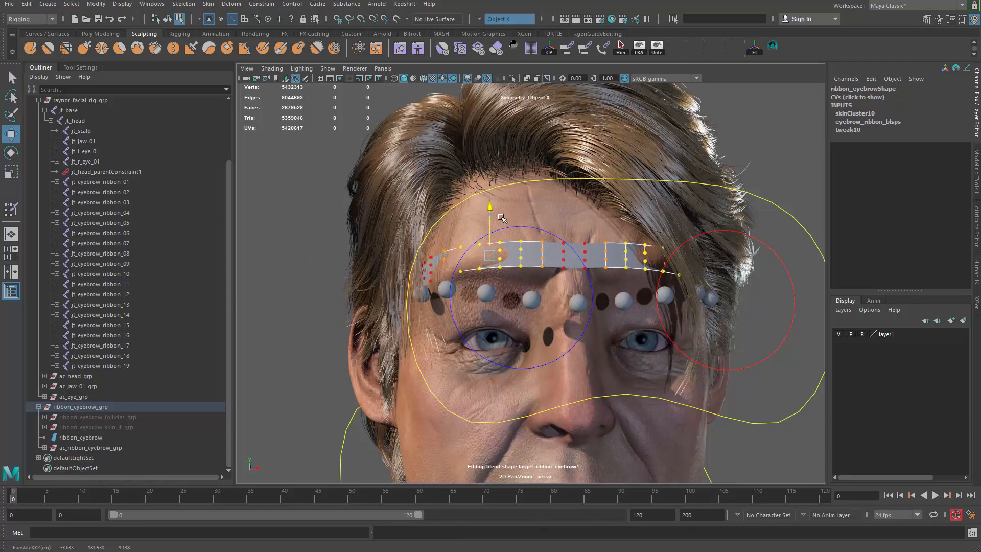
{"action": "left_click", "coordinate": [80, 438]}
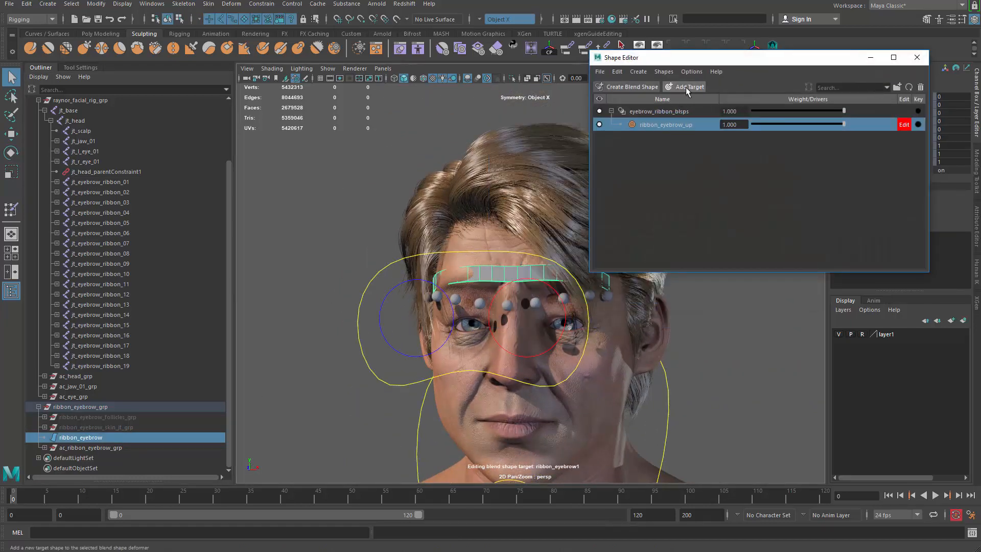
- Add another target in the Shape Editor and rename it ribbon_eyebrow_down
{"action": "left_click", "coordinate": [684, 86]}
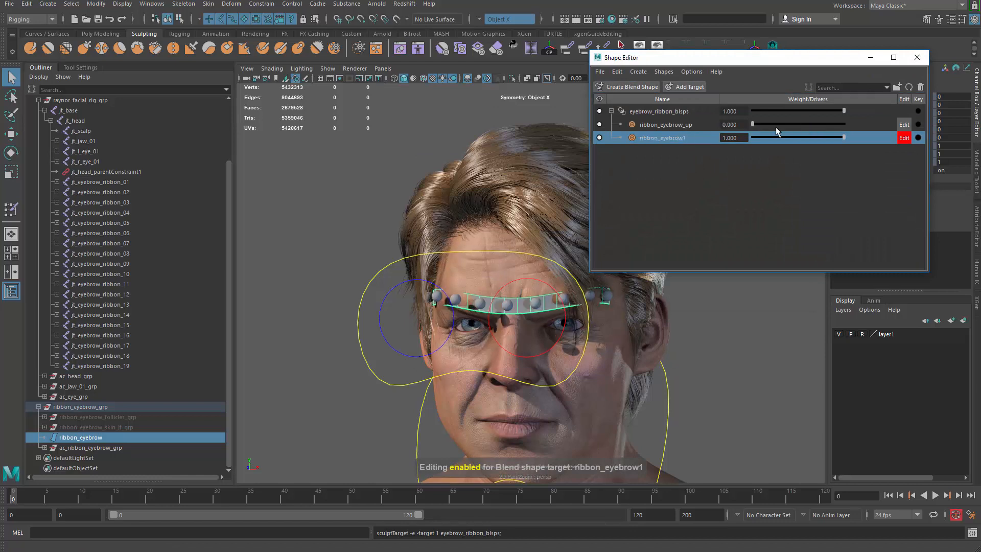
{"action": "double_click", "coordinate": [663, 138]}
{"action": "type", "text": "_down"}
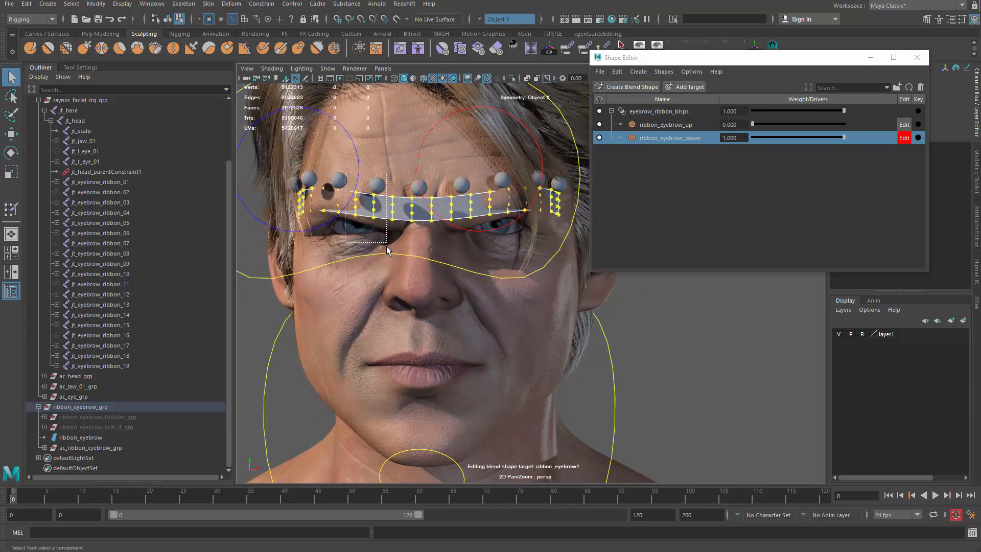
{"action": "left_click", "coordinate": [9, 134]}
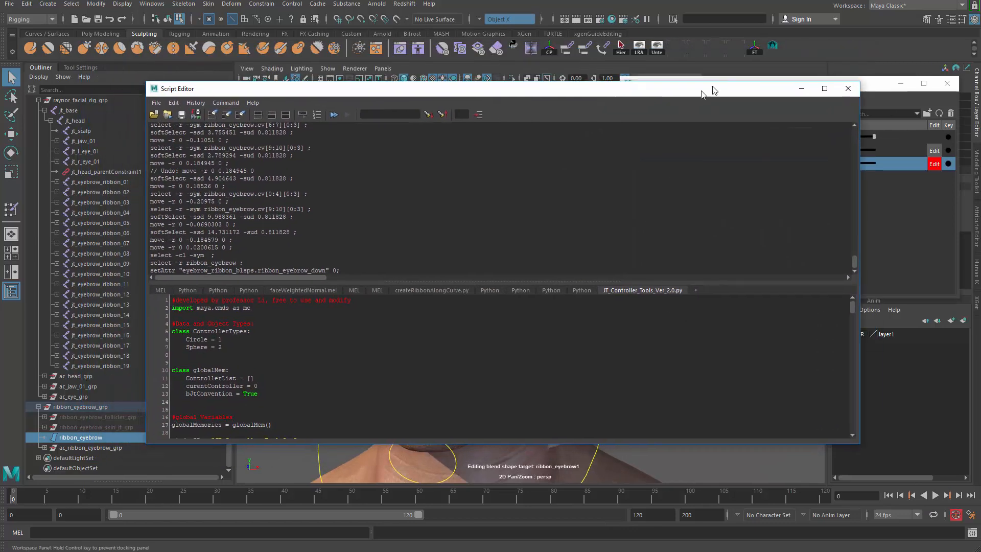
- Source blendDivider_ver_1.0.py through the Script Editor's File > Source Script
{"action": "left_click", "coordinate": [154, 102]}
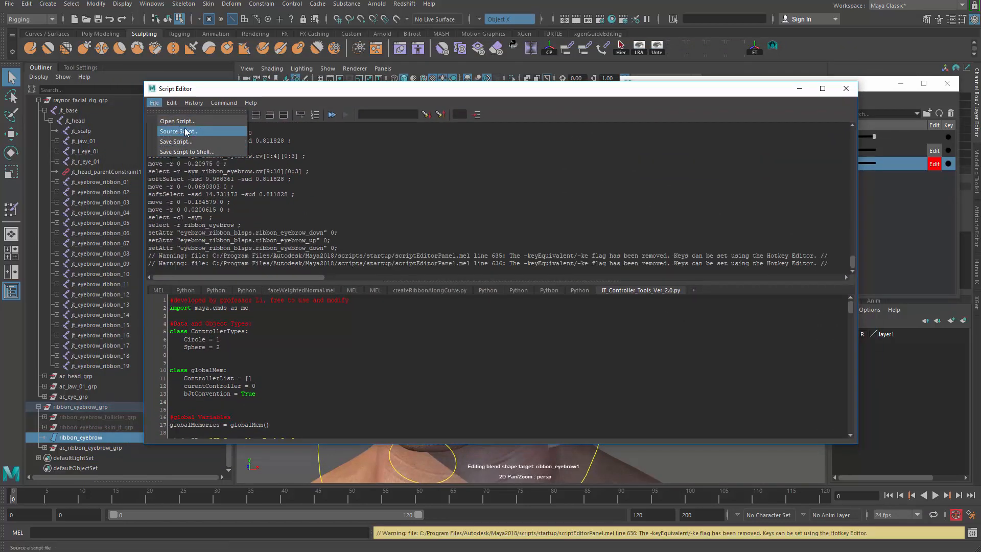
{"action": "left_click", "coordinate": [179, 131]}
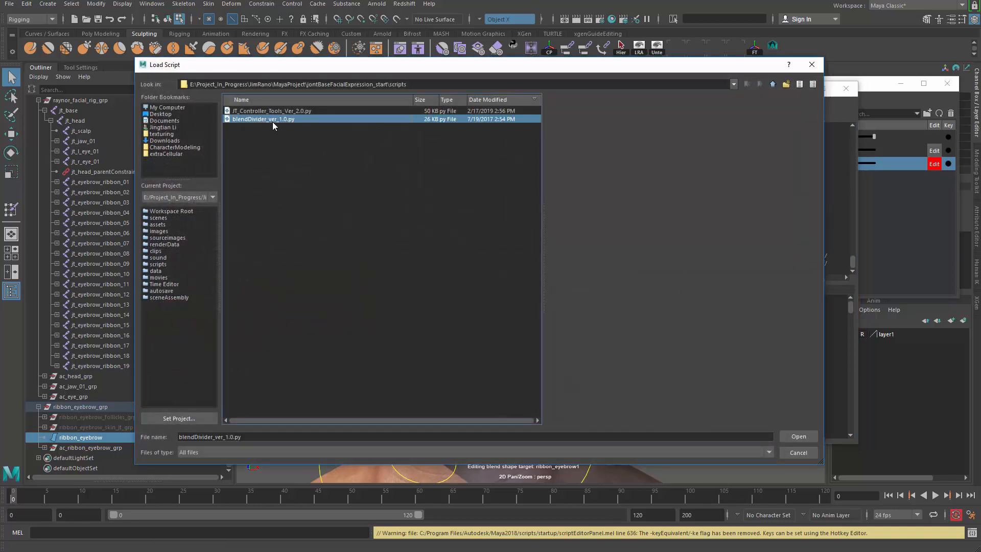
{"action": "left_click", "coordinate": [799, 435]}
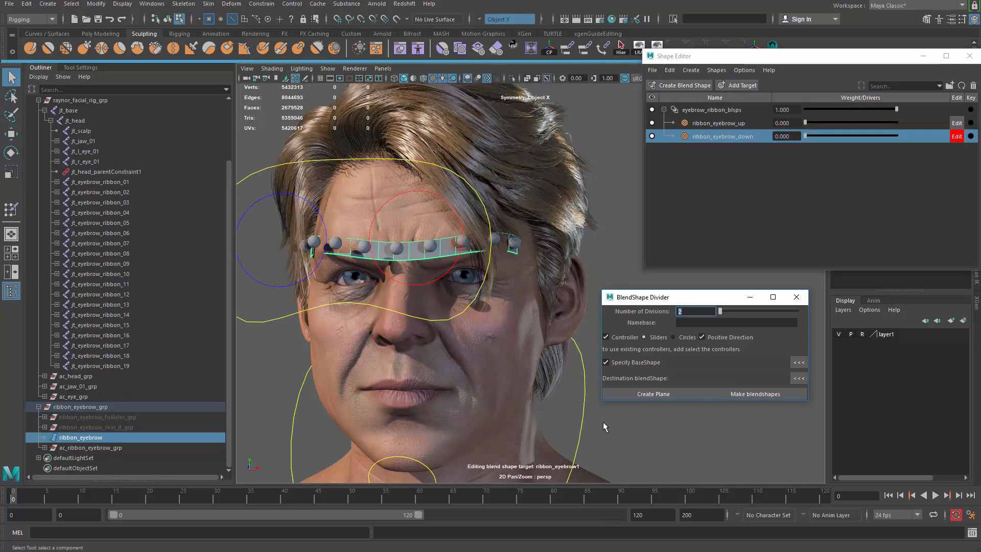
- Enter 8 divisions and namebase 'eyebrow', then uncheck Specify BaseShape
{"action": "type", "text": "8"}
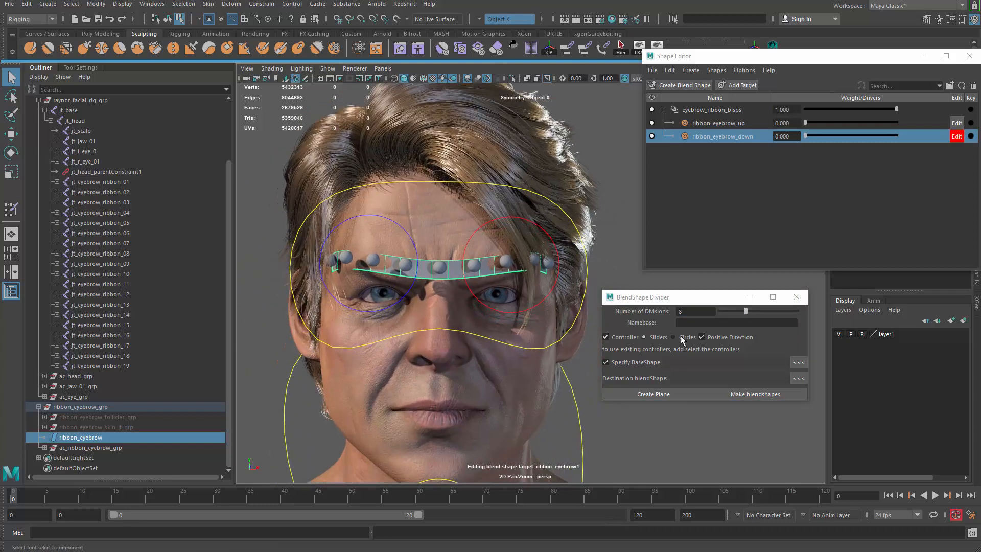
{"action": "type", "text": "eyebrow"}
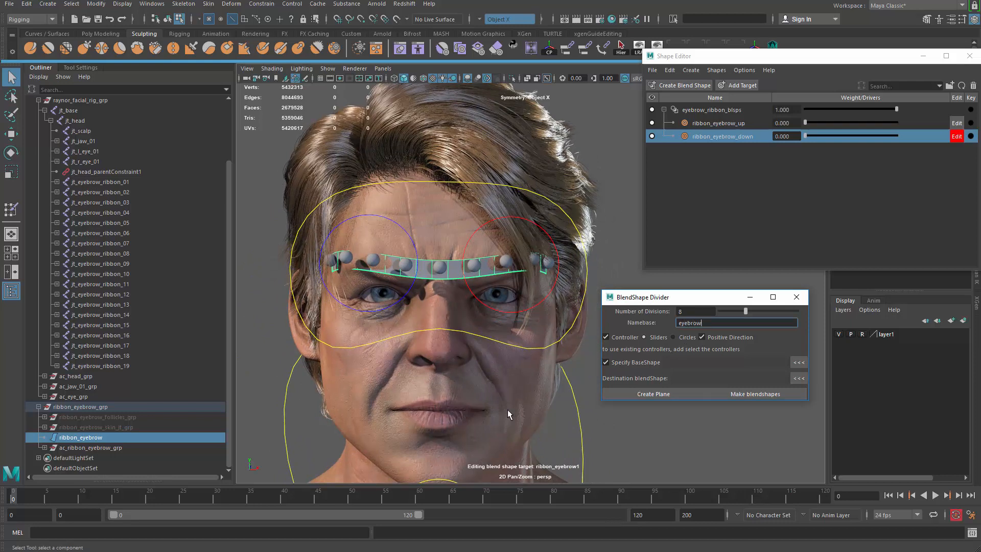
{"action": "left_click_drag", "start_coordinate": [509, 413], "coordinate": [497, 375]}
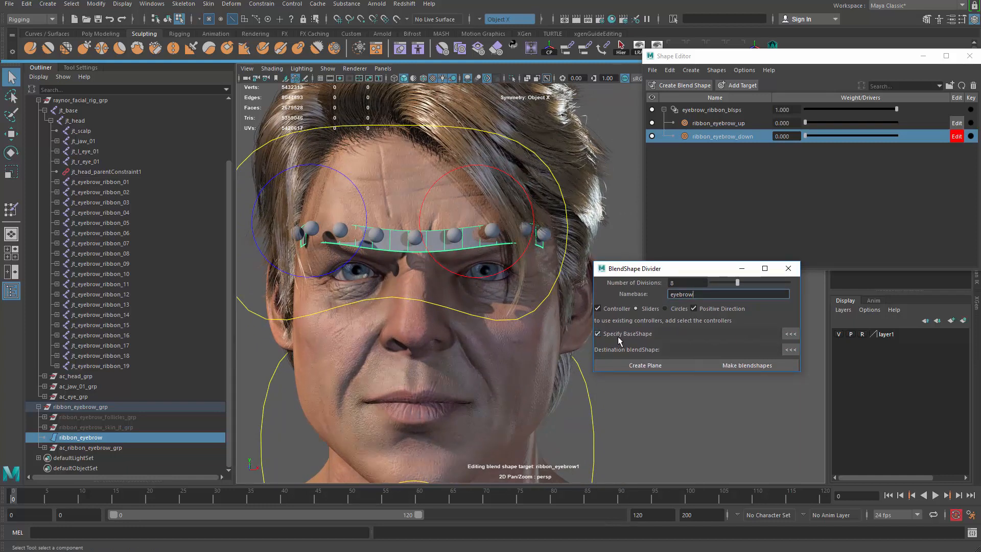
{"action": "left_click", "coordinate": [597, 333]}
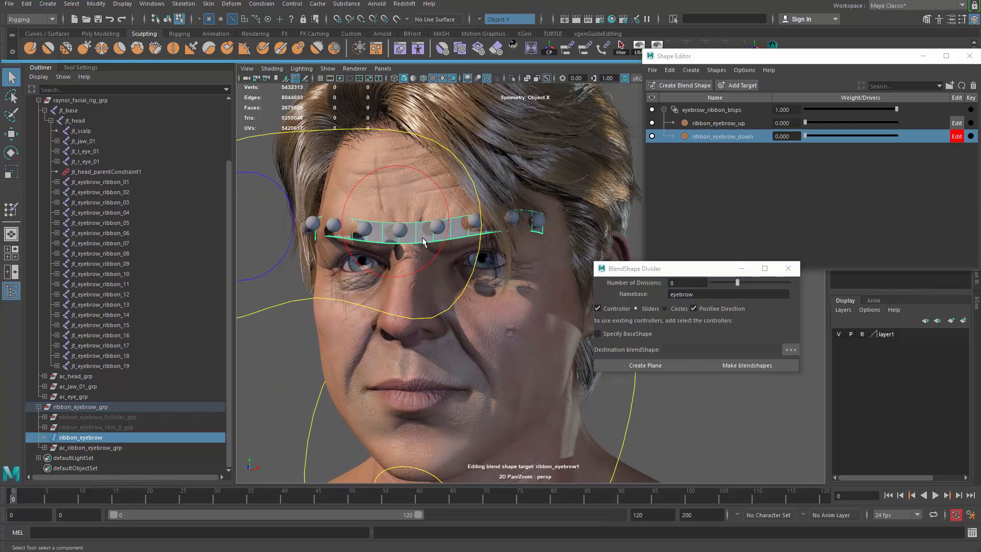
{"action": "mouse_move", "coordinate": [421, 248]}
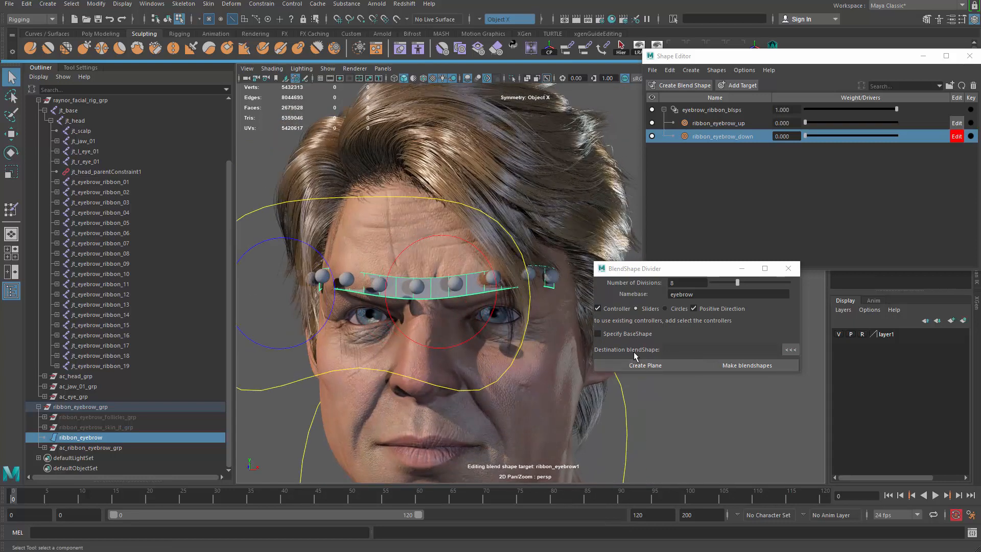
- Select the eyebrow_ribbon_blsps blend shape node for the divider
{"action": "right_click", "coordinate": [711, 109]}
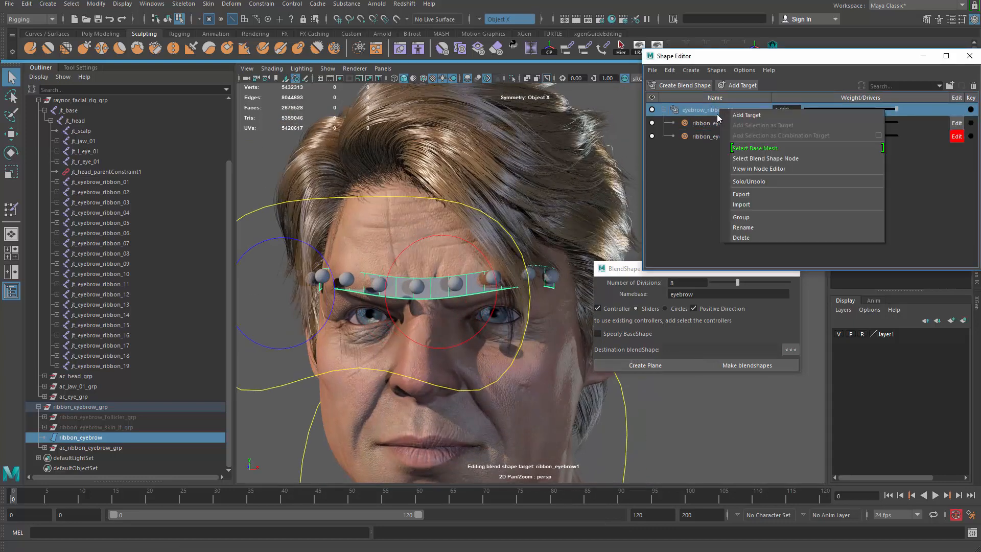
{"action": "left_click", "coordinate": [754, 148]}
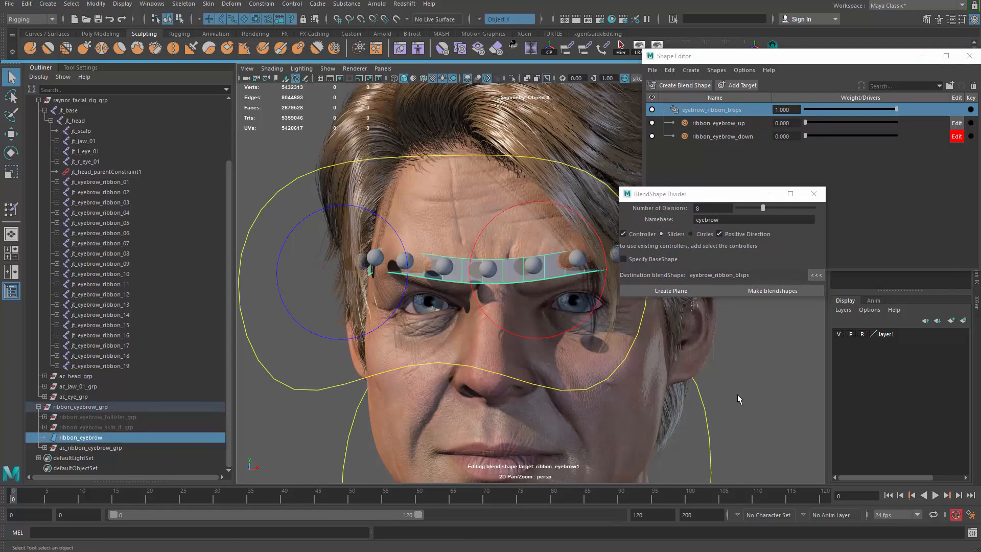
{"action": "left_click", "coordinate": [753, 219]}
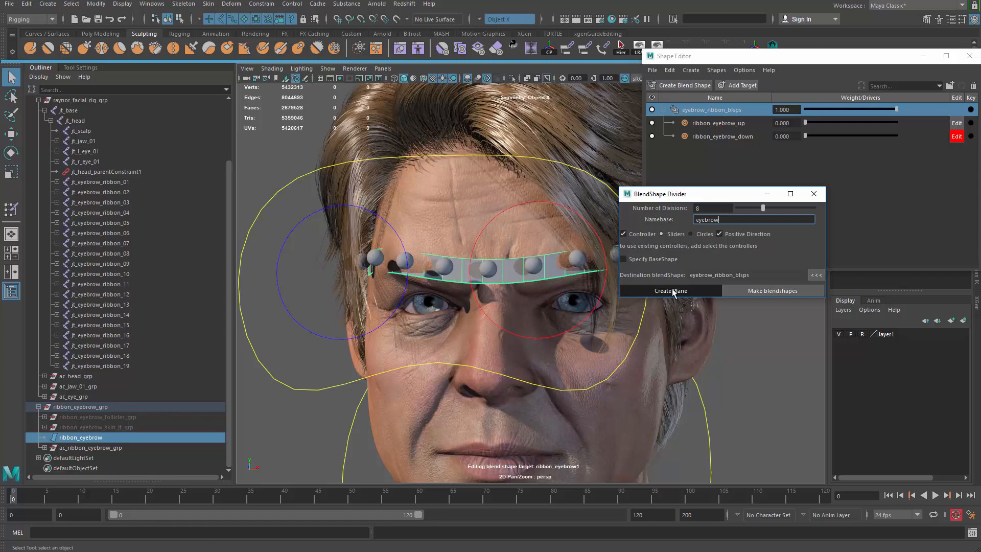
- Create the division planes with ribbon_eyebrow_up at full weight and orbit to inspect them
{"action": "left_click", "coordinate": [670, 290]}
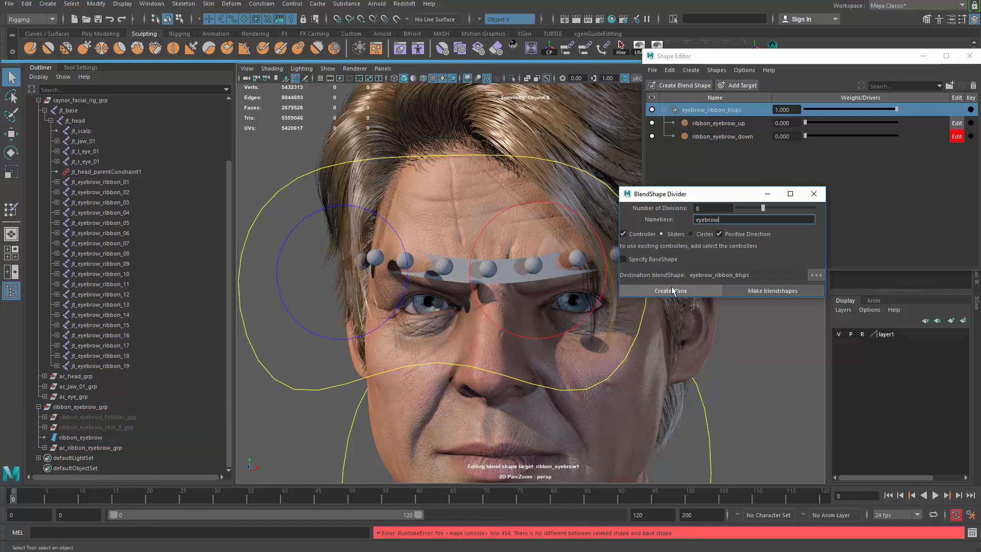
{"action": "left_click", "coordinate": [670, 290]}
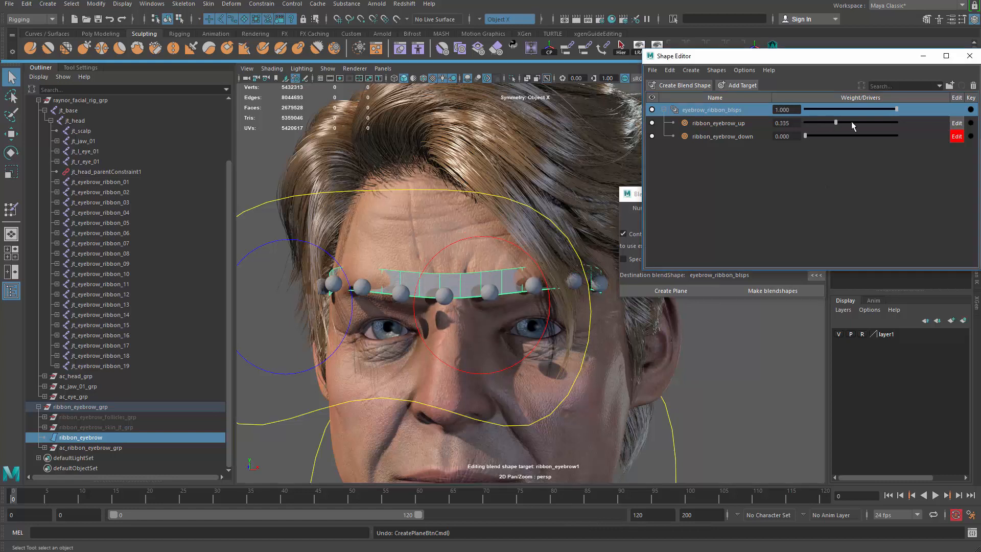
{"action": "left_click_drag", "start_coordinate": [836, 122], "coordinate": [895, 123]}
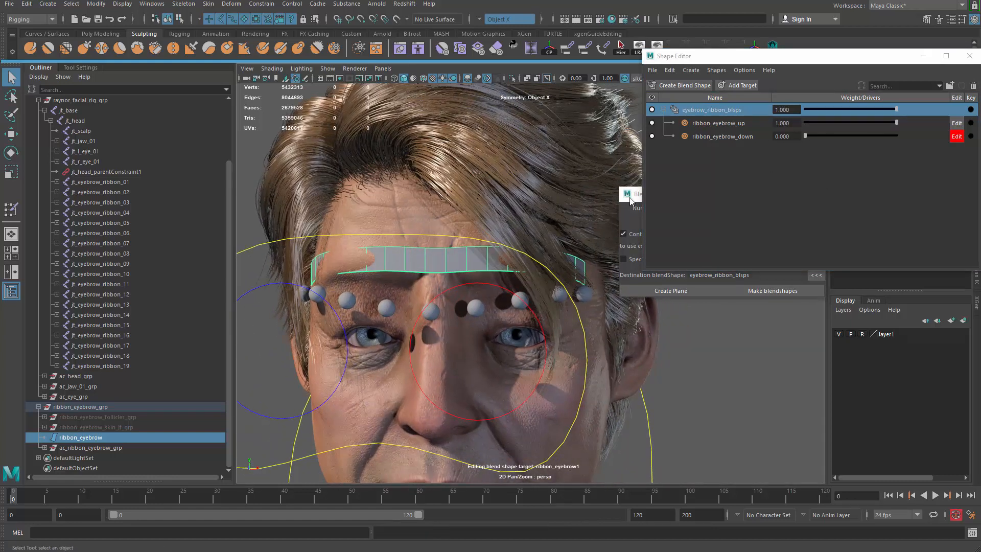
{"action": "left_click", "coordinate": [644, 281]}
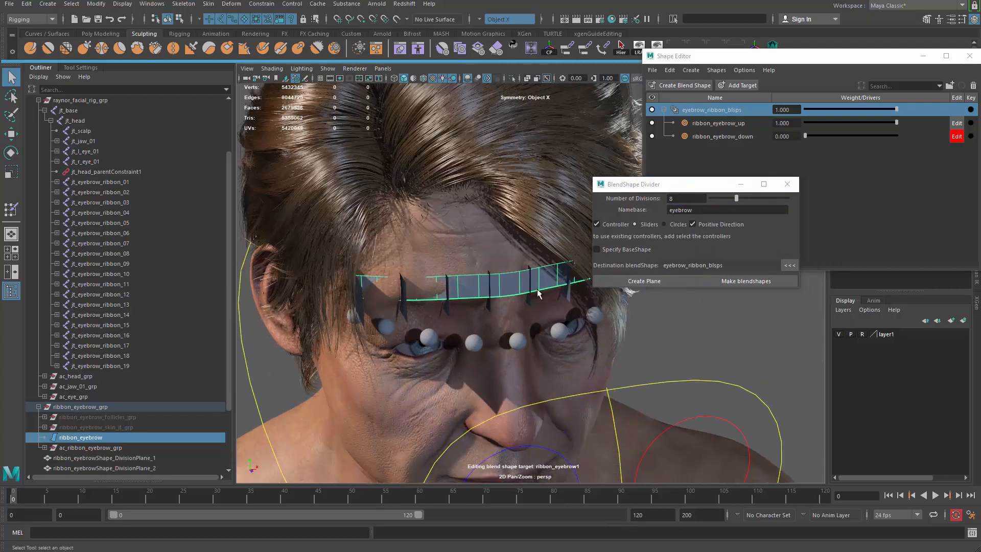
{"action": "left_click_drag", "start_coordinate": [538, 294], "coordinate": [482, 310]}
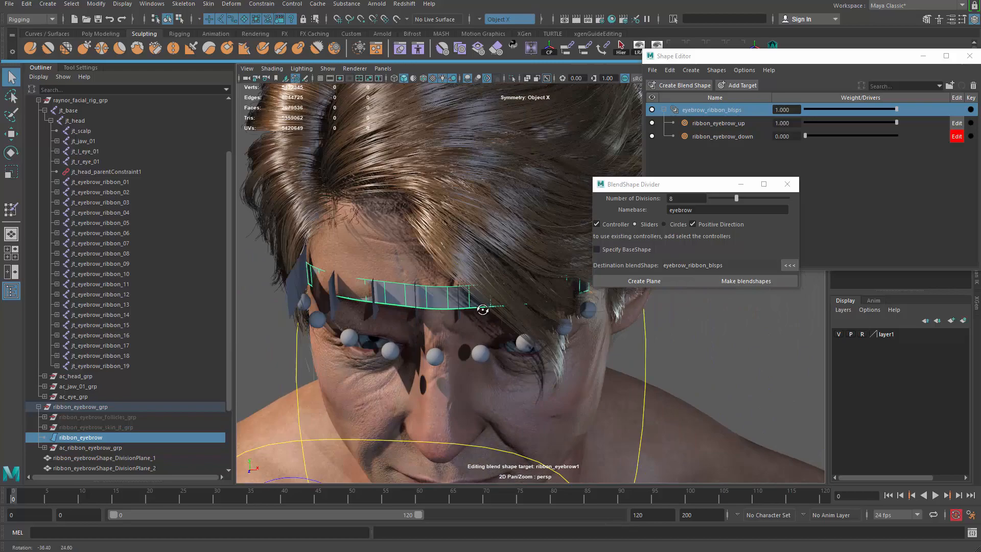
{"action": "left_click_drag", "start_coordinate": [482, 310], "coordinate": [444, 250]}
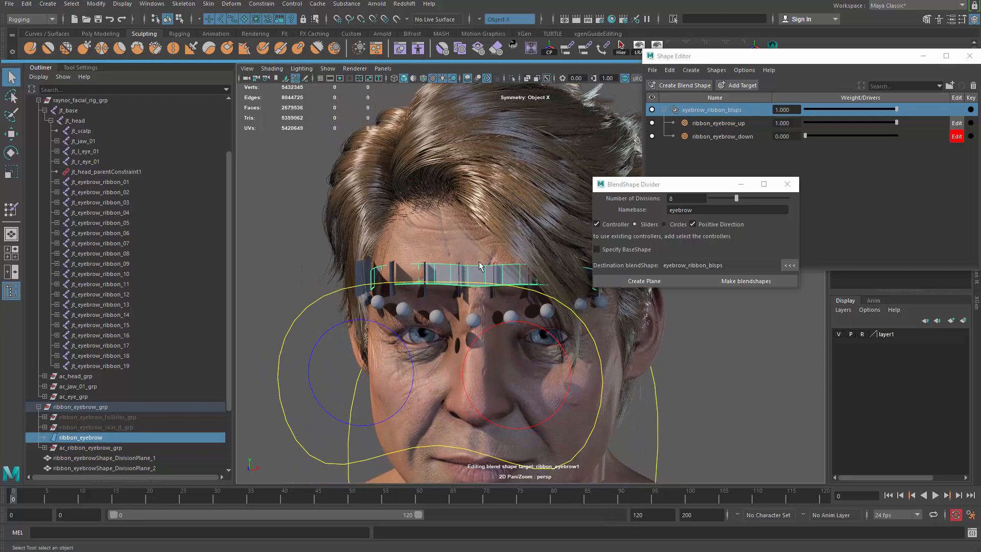
{"action": "left_click_drag", "start_coordinate": [478, 266], "coordinate": [515, 279]}
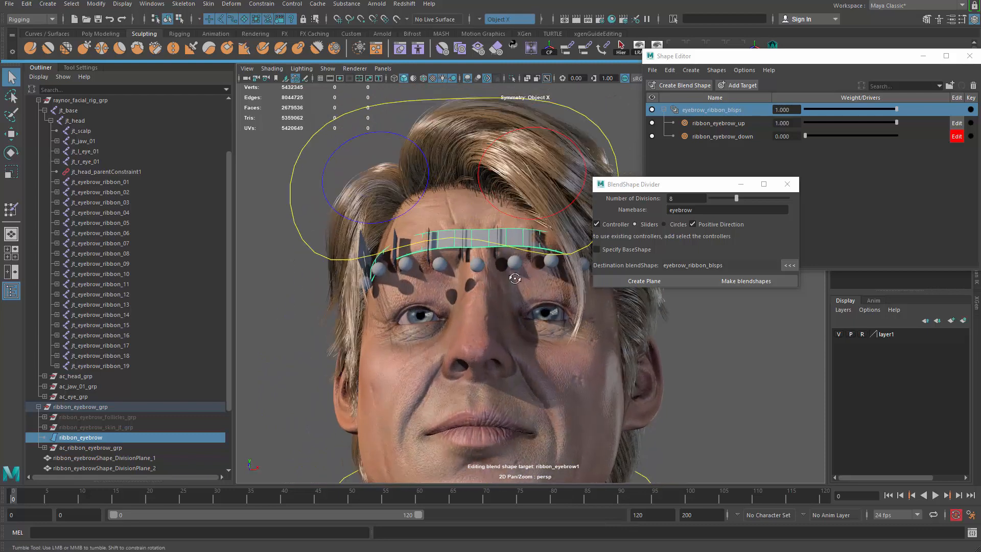
{"action": "left_click_drag", "start_coordinate": [514, 279], "coordinate": [530, 327]}
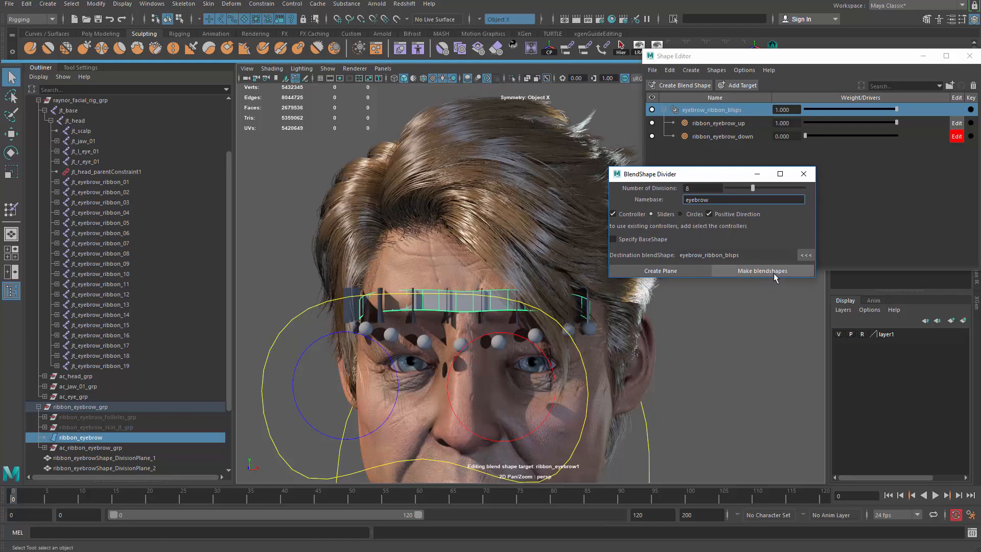
- Make the divided blendshapes, producing ribbon_eyebrow_1 to _8 with slider controllers
{"action": "left_click", "coordinate": [762, 270]}
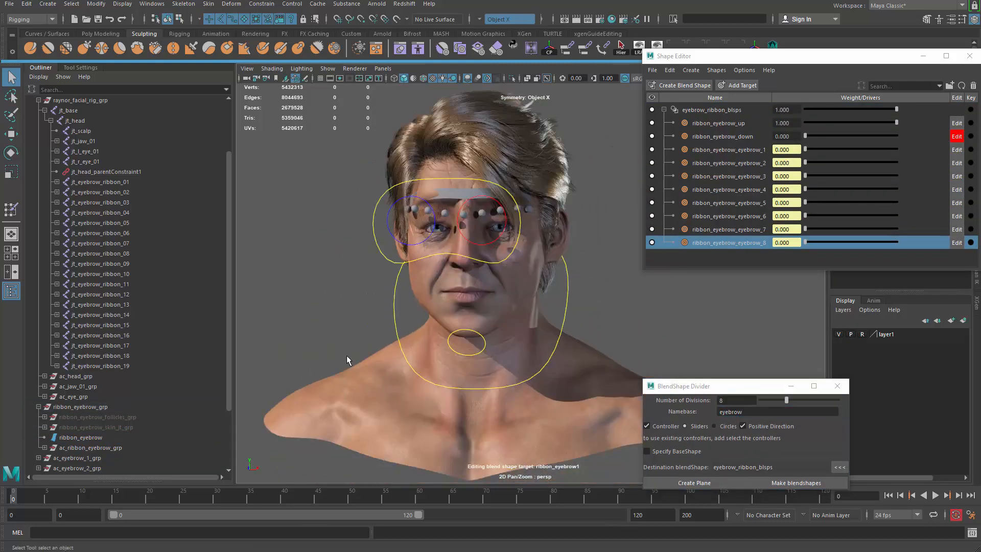
{"action": "scroll", "scroll_direction": "down", "scroll_amount": 3}
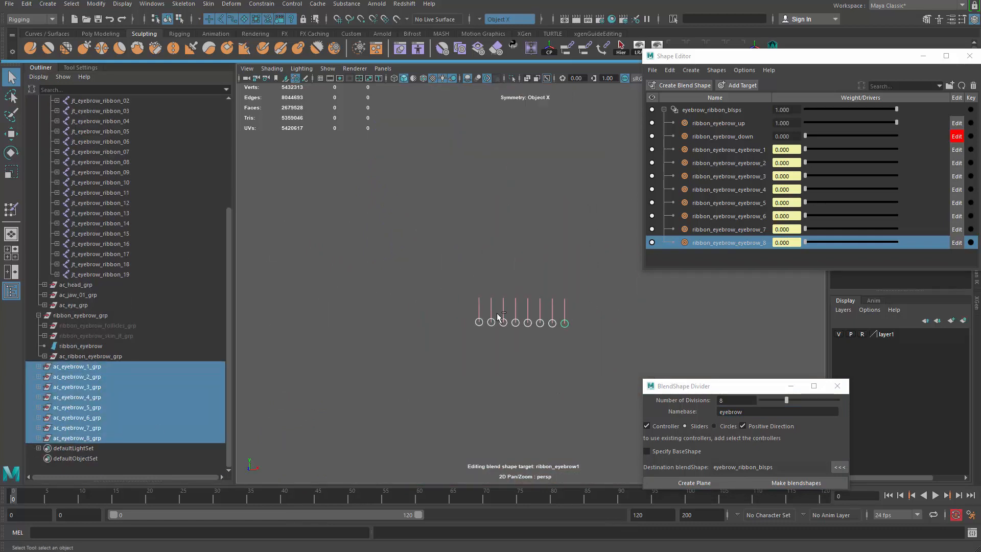
- Group the eight controller groups as ac_eyebrow_grp and scale it up above the head
{"action": "key", "text": "ctrl+g"}
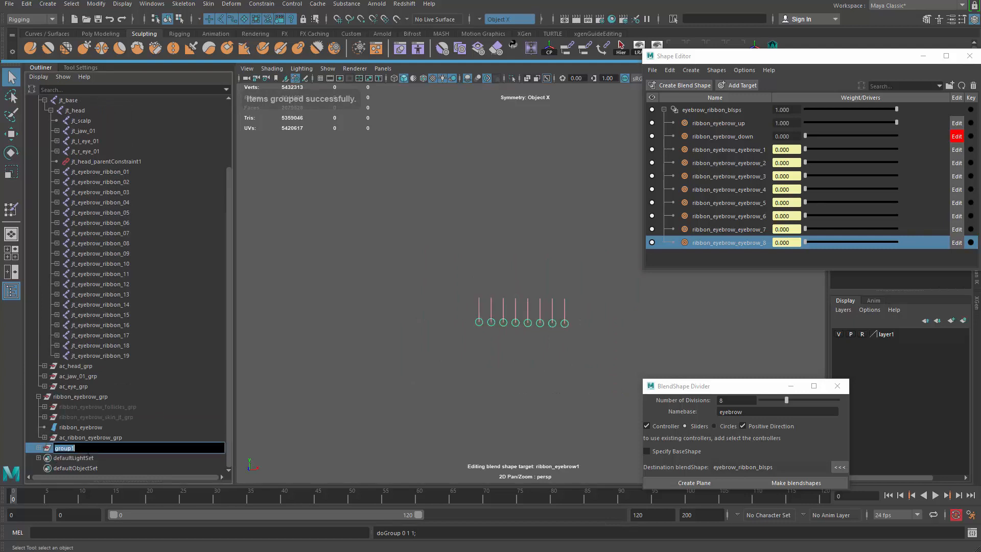
{"action": "type", "text": "ac_eyebrow_"}
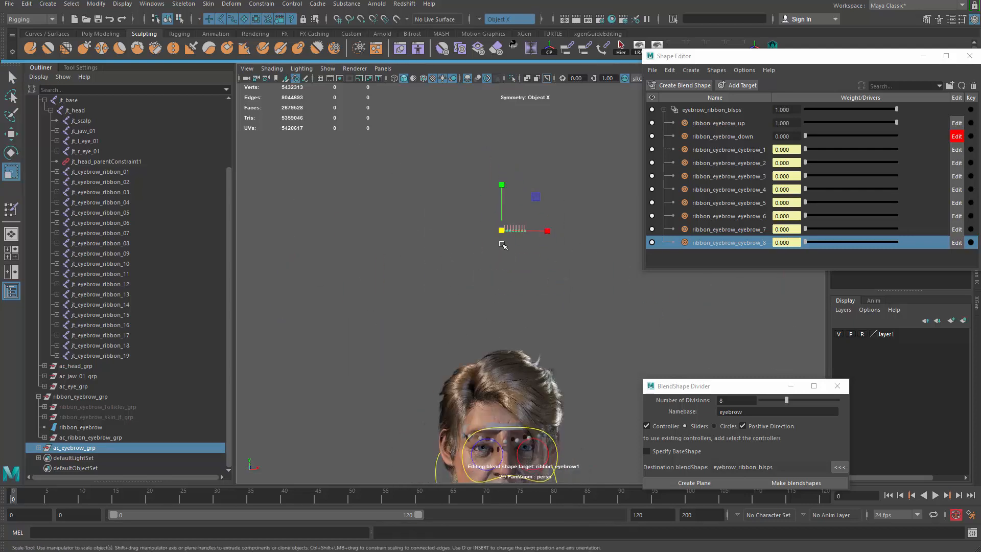
{"action": "left_click", "coordinate": [694, 483]}
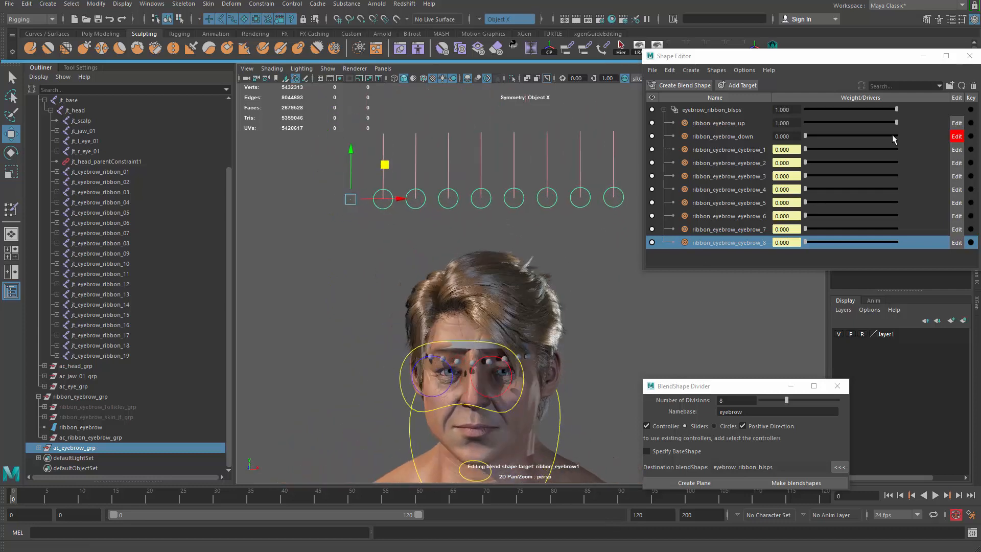
{"action": "left_click_drag", "start_coordinate": [896, 123], "coordinate": [884, 122]}
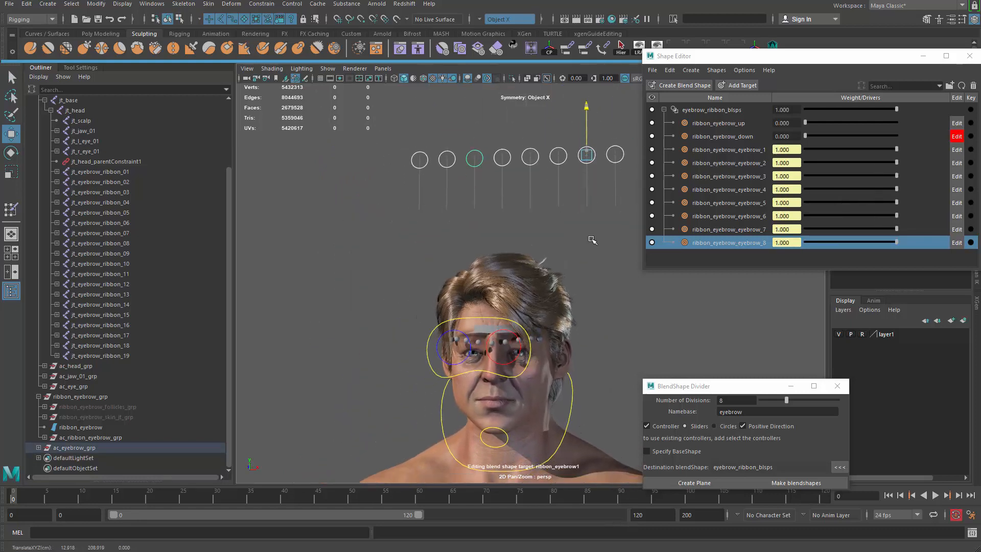
{"action": "left_click_drag", "start_coordinate": [586, 154], "coordinate": [585, 194]}
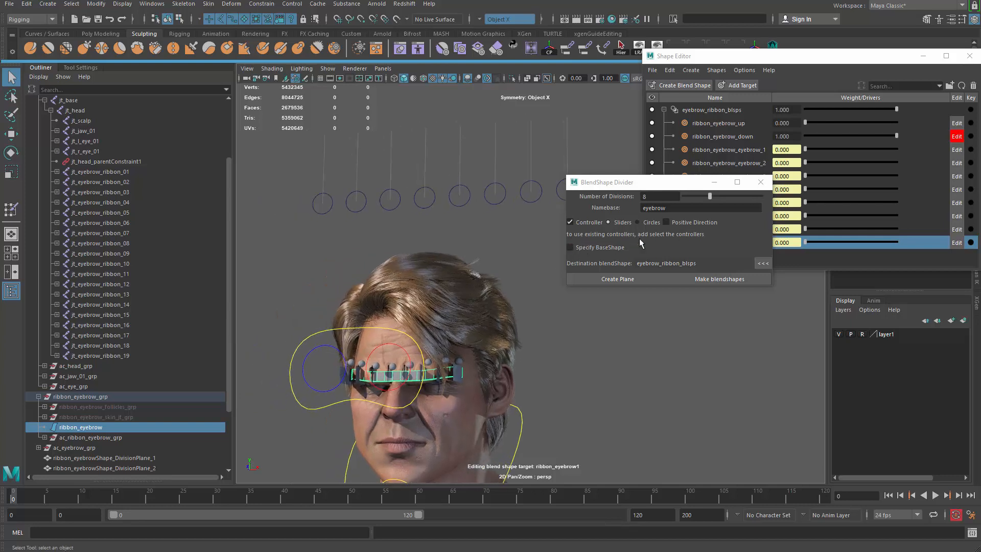
{"action": "mouse_move", "coordinate": [658, 241]}
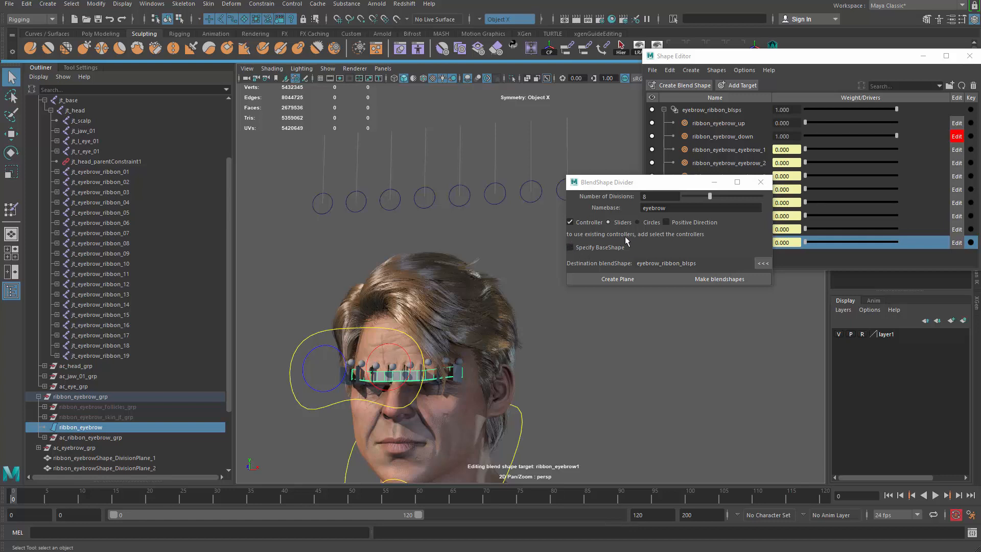
{"action": "mouse_move", "coordinate": [354, 241]}
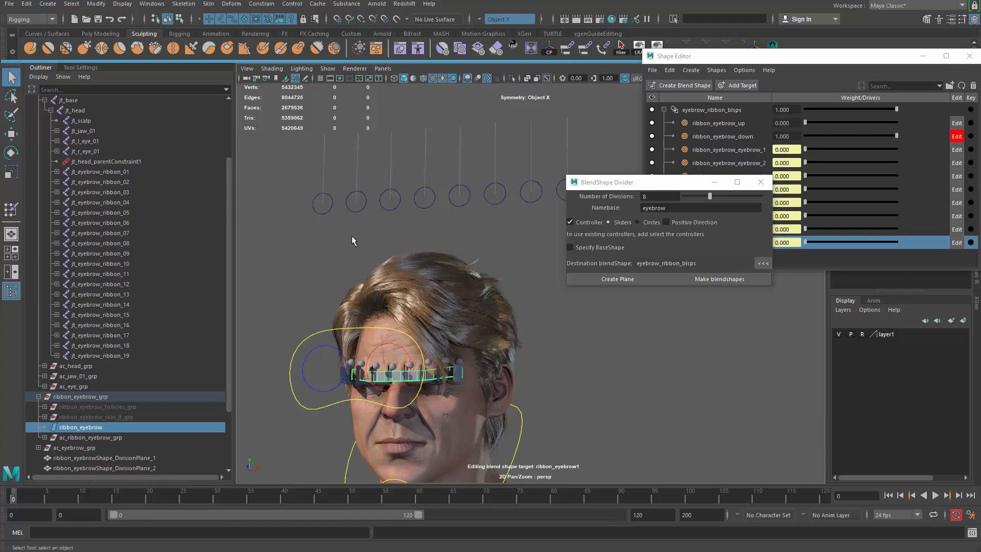
{"action": "mouse_move", "coordinate": [359, 312]}
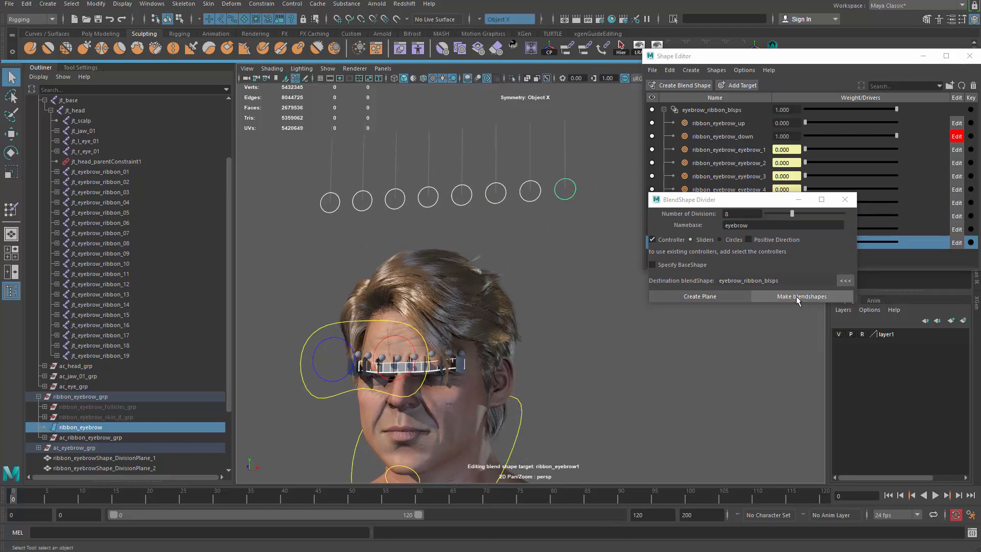
{"action": "left_click", "coordinate": [802, 297]}
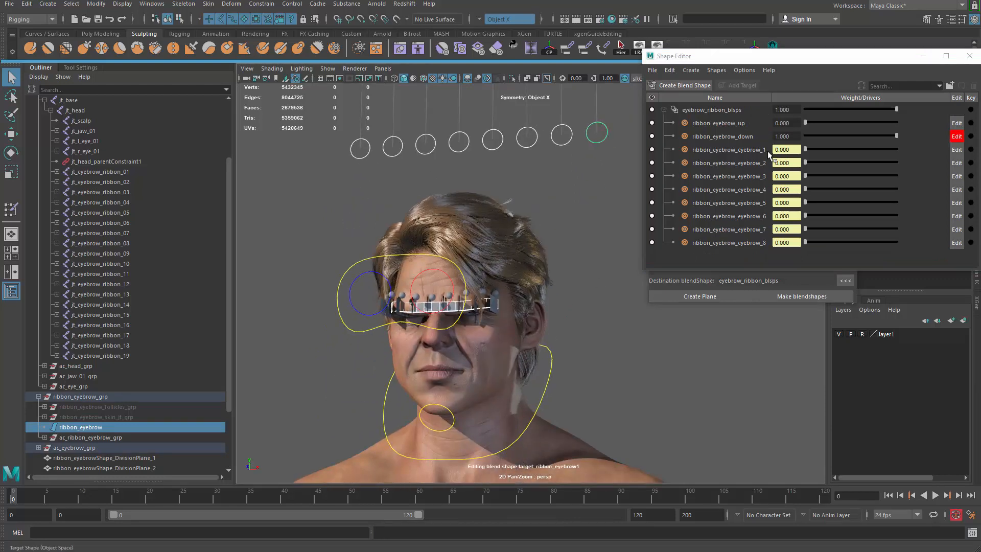
{"action": "left_click", "coordinate": [722, 136]}
{"action": "type", "text": "eyebrow_down"}
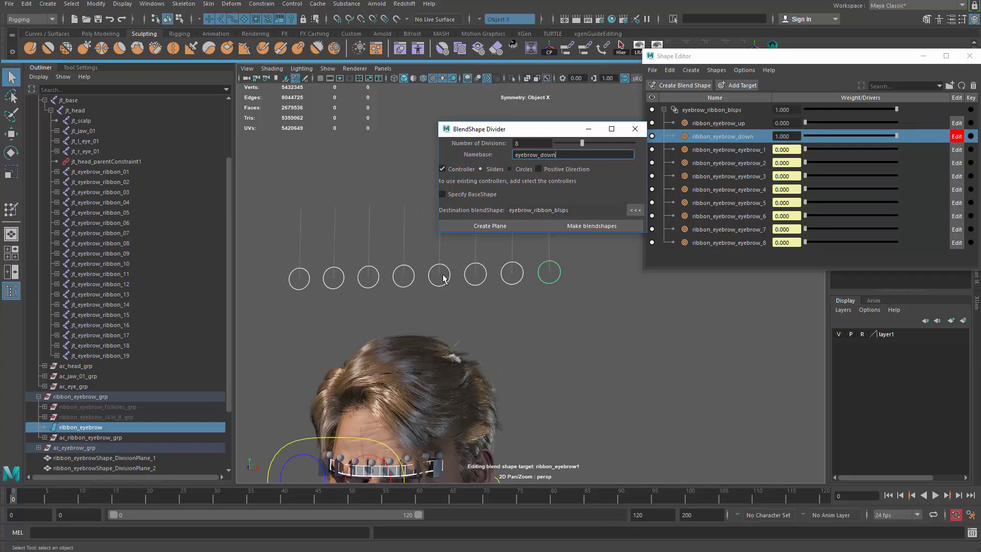
- Make blendshapes with namebase eyebrow_down to add eight downward ribbon targets
{"action": "left_click", "coordinate": [592, 226]}
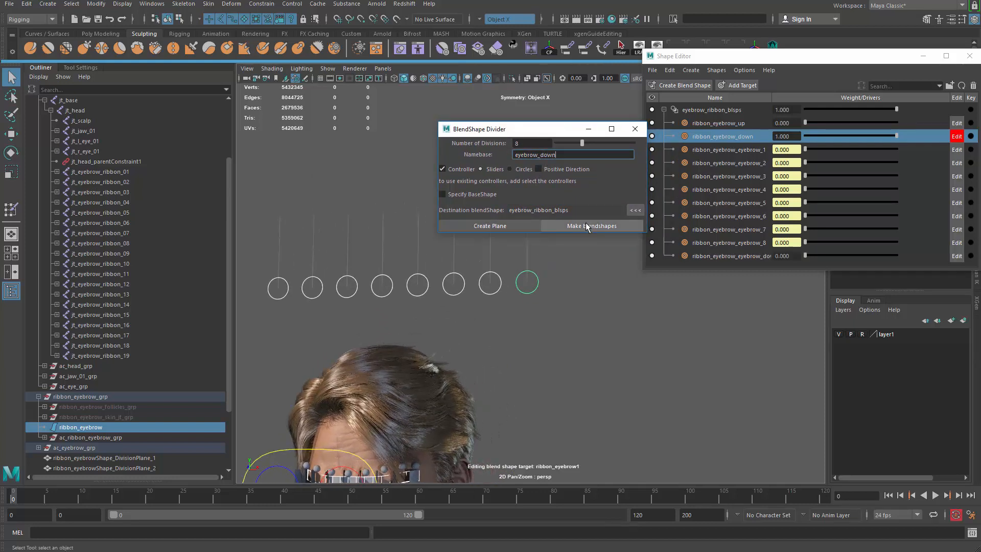
{"action": "left_click", "coordinate": [592, 226]}
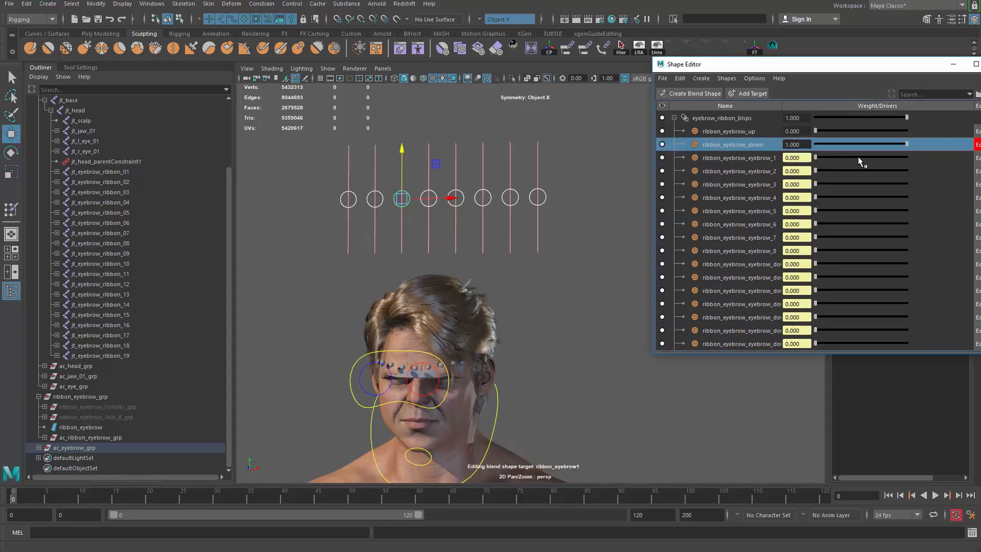
- Drag the Shape Editor window leftward, away from the viewport
{"action": "left_click_drag", "start_coordinate": [907, 144], "coordinate": [866, 144]}
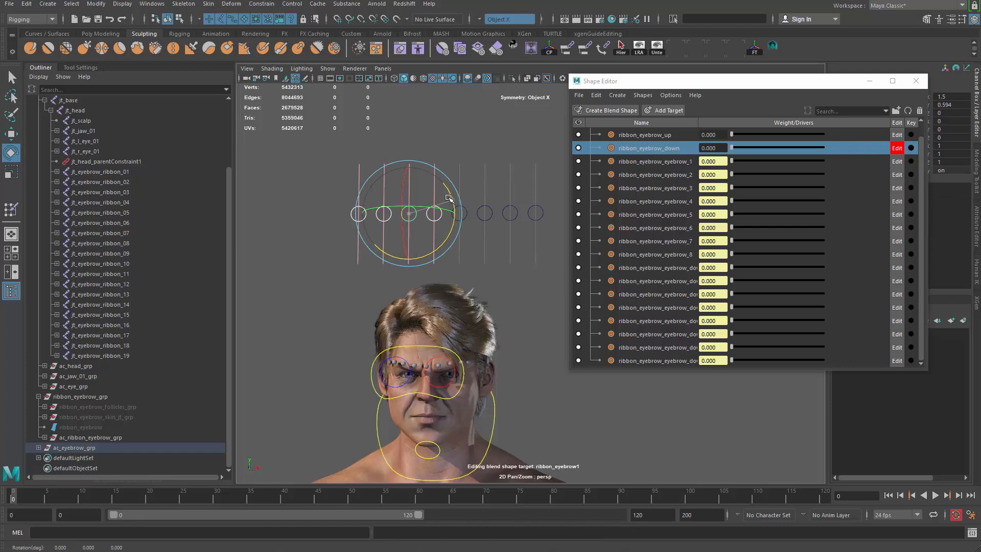
- Tilt the left controllers, lower an outer one, and rotate the right controllers into an arc
{"action": "left_click", "coordinate": [408, 214]}
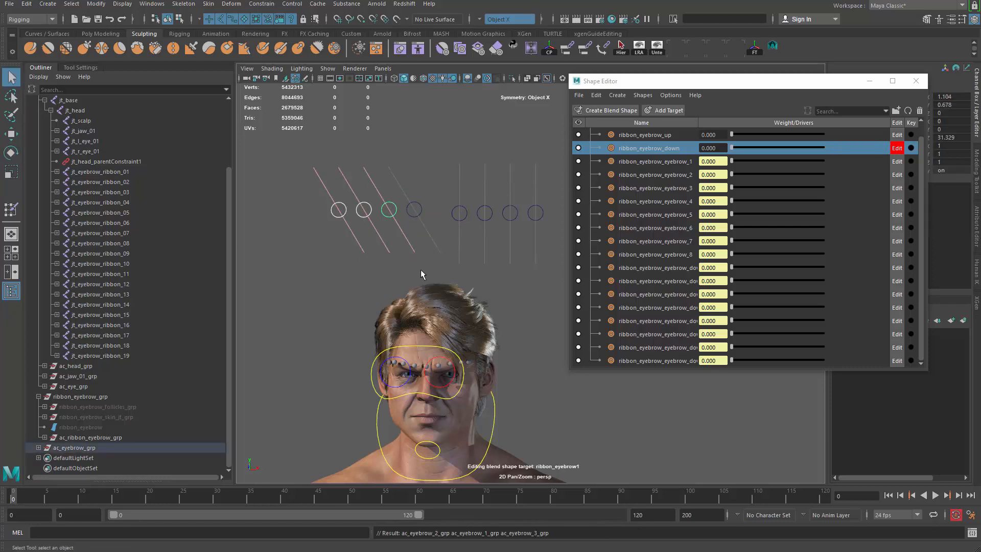
{"action": "left_click", "coordinate": [389, 210]}
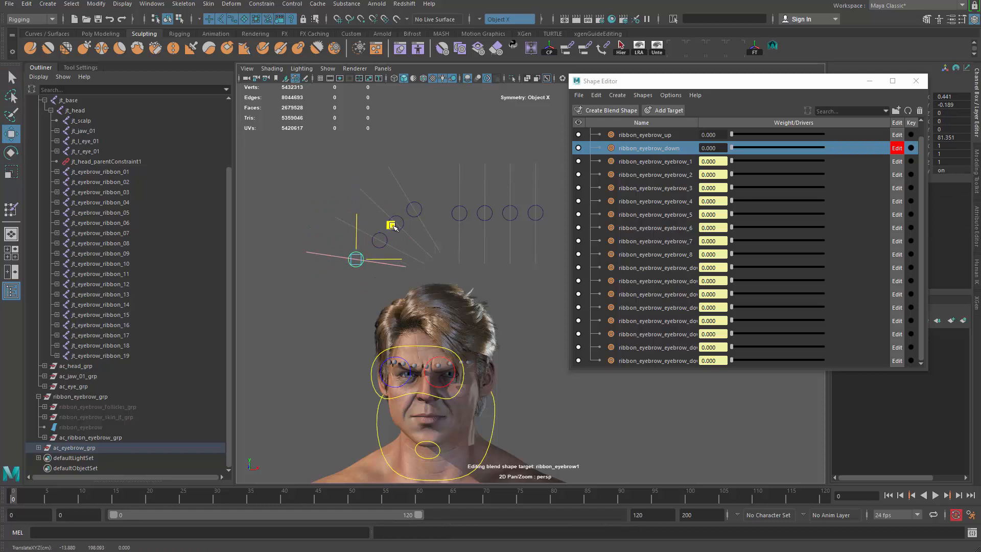
{"action": "left_click_drag", "start_coordinate": [391, 225], "coordinate": [404, 226]}
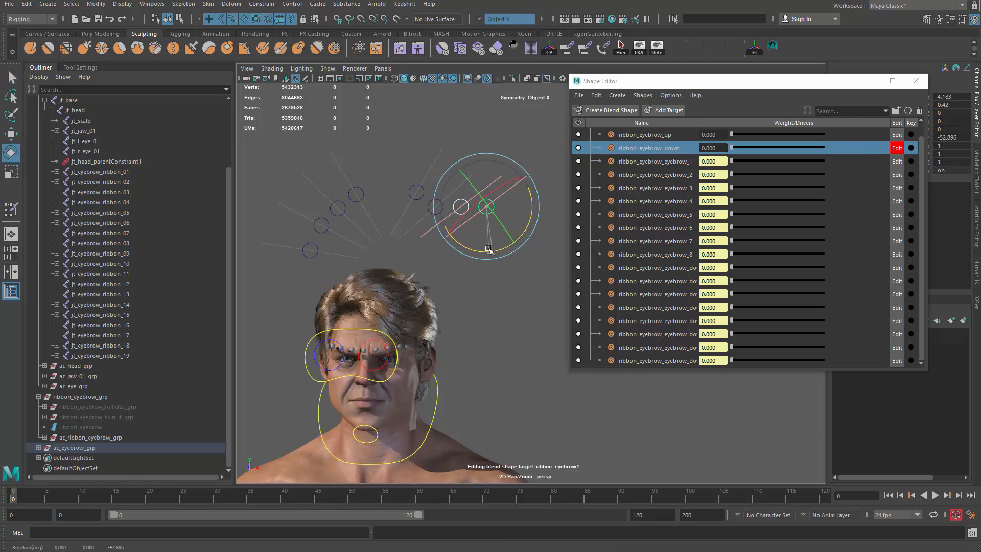
{"action": "left_click_drag", "start_coordinate": [488, 249], "coordinate": [518, 262]}
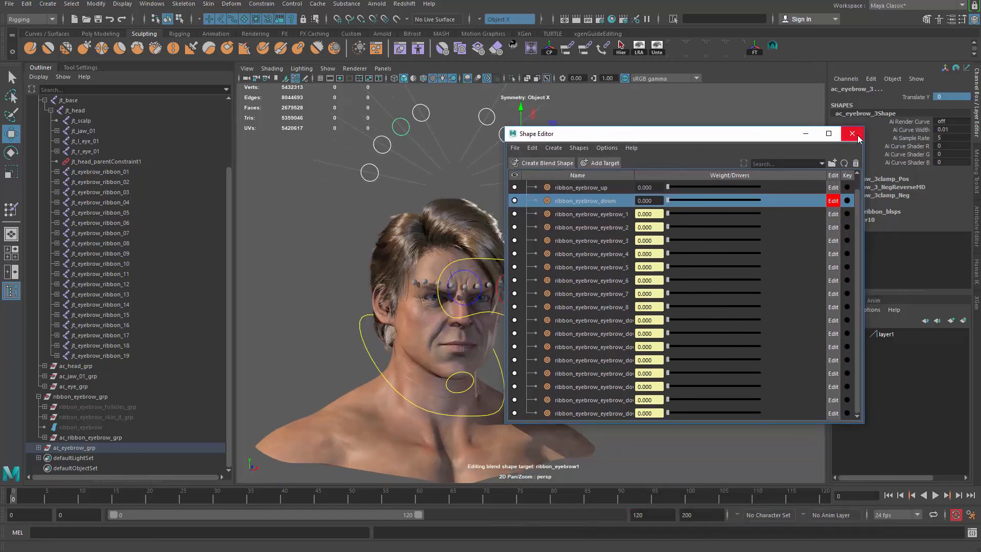
- Close the Shape Editor and drag eyebrow controllers up and down to test the brow
{"action": "left_click", "coordinate": [852, 133]}
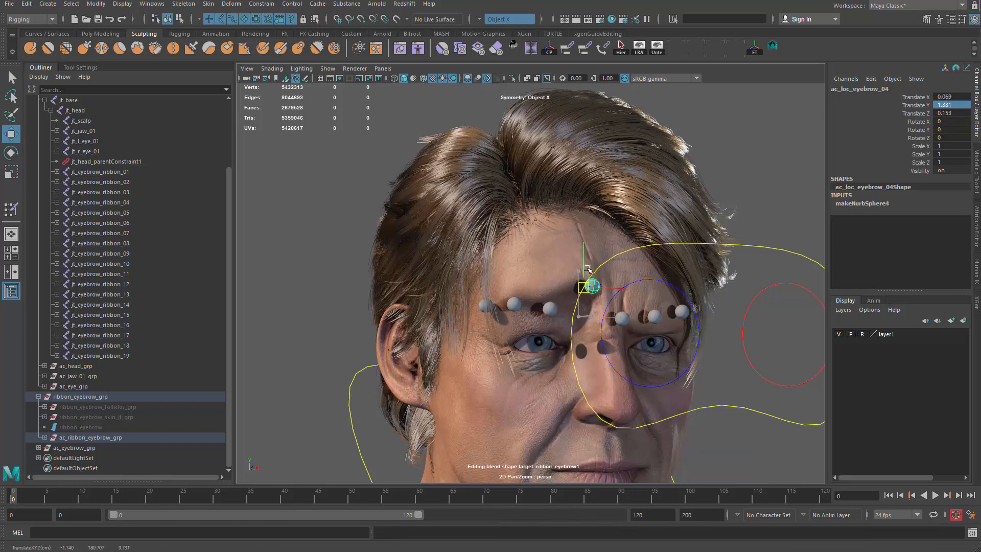
{"action": "left_click_drag", "start_coordinate": [588, 286], "coordinate": [582, 315]}
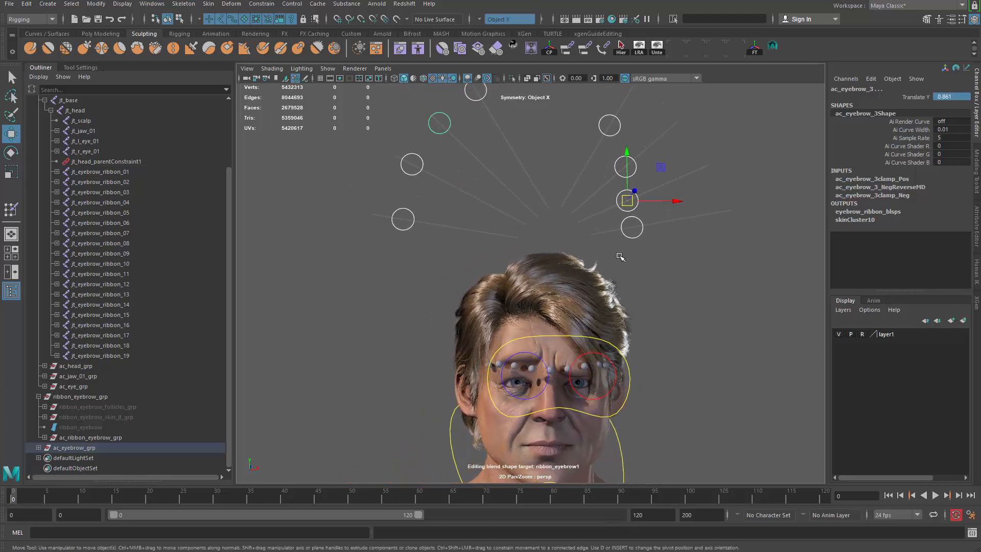
{"action": "left_click_drag", "start_coordinate": [626, 201], "coordinate": [704, 166]}
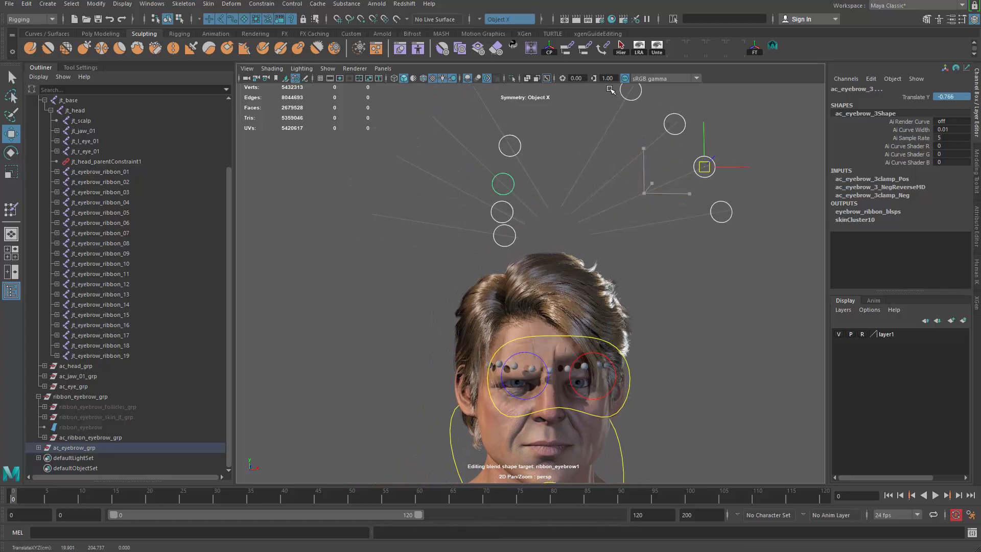
{"action": "left_click_drag", "start_coordinate": [704, 166], "coordinate": [582, 219]}
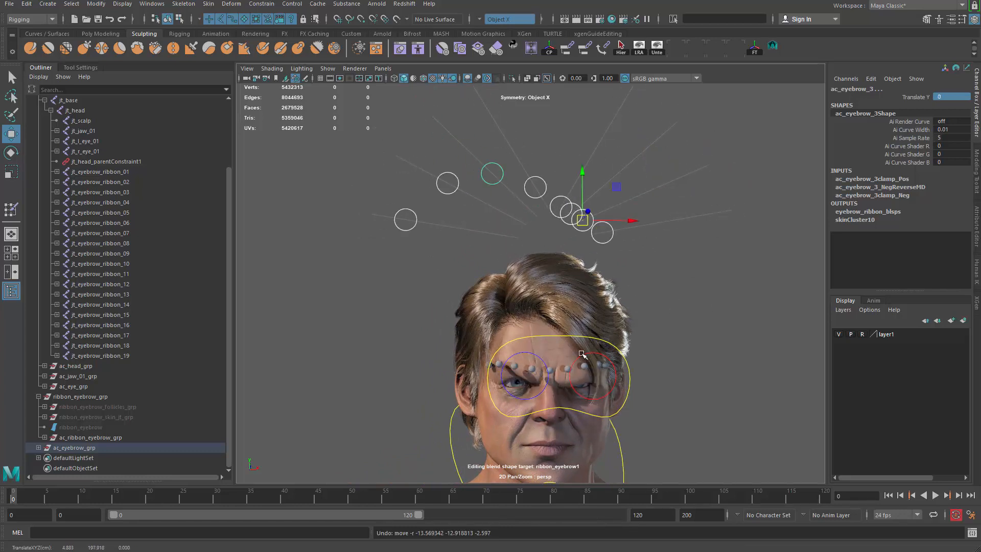